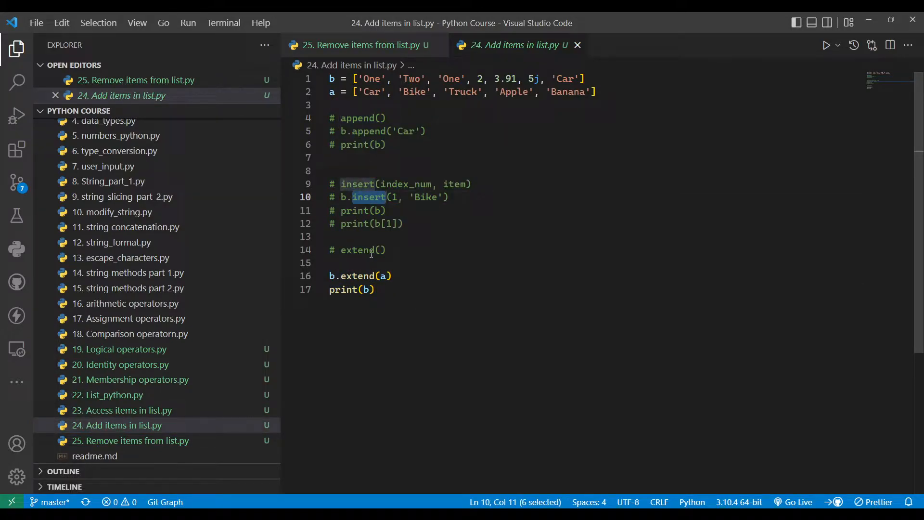
Close the '24. Add items in list.py' tab, leaving '25. Remove items from list.py' open.
{"action": "double_click", "coordinate": [357, 249]}
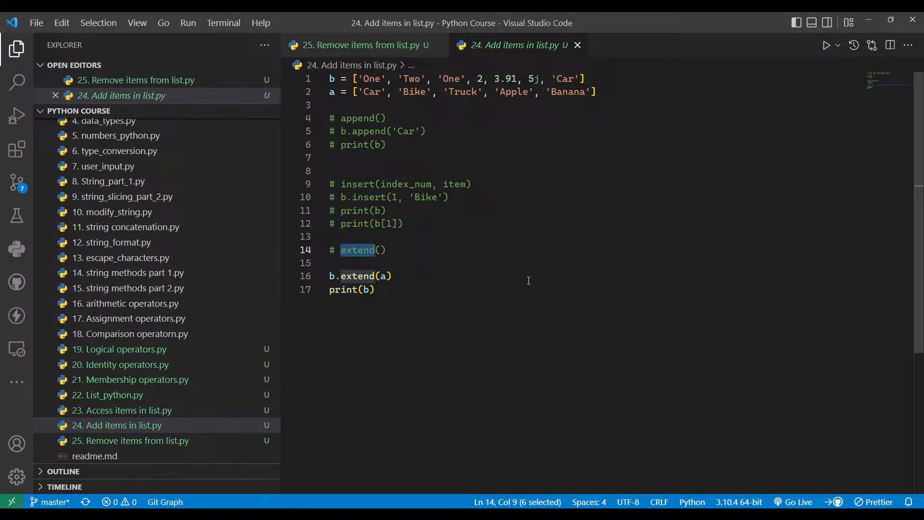
{"action": "left_click", "coordinate": [577, 45]}
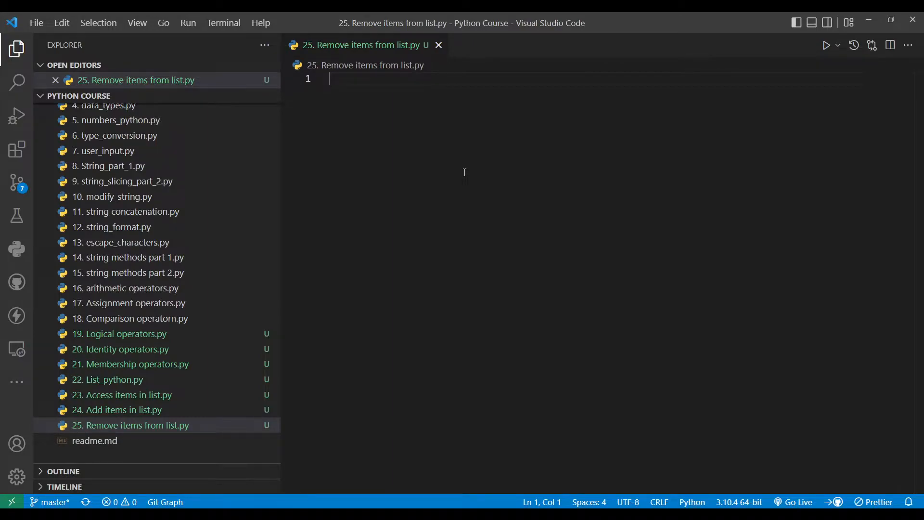
Write the comment headings # remove(), # pop(), # del() and # clear(), then save.
{"action": "type", "text": "#"}
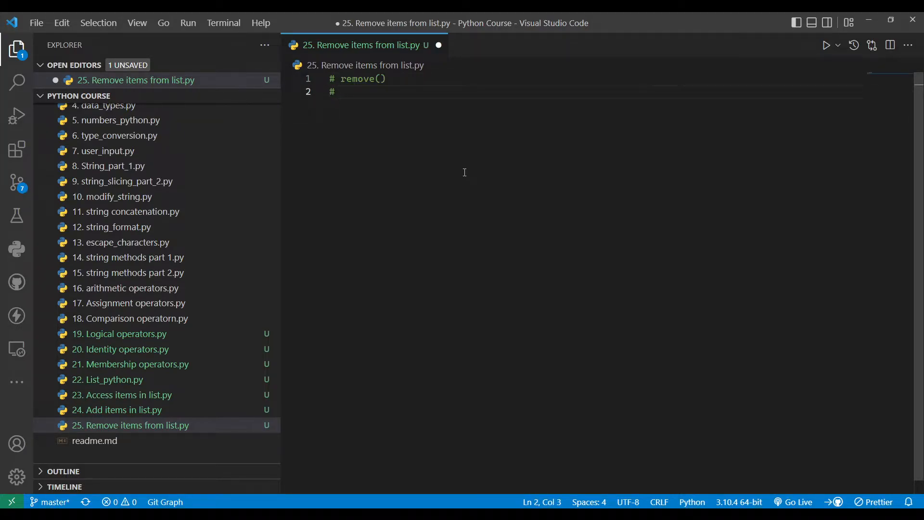
{"action": "type", "text": "pop()"}
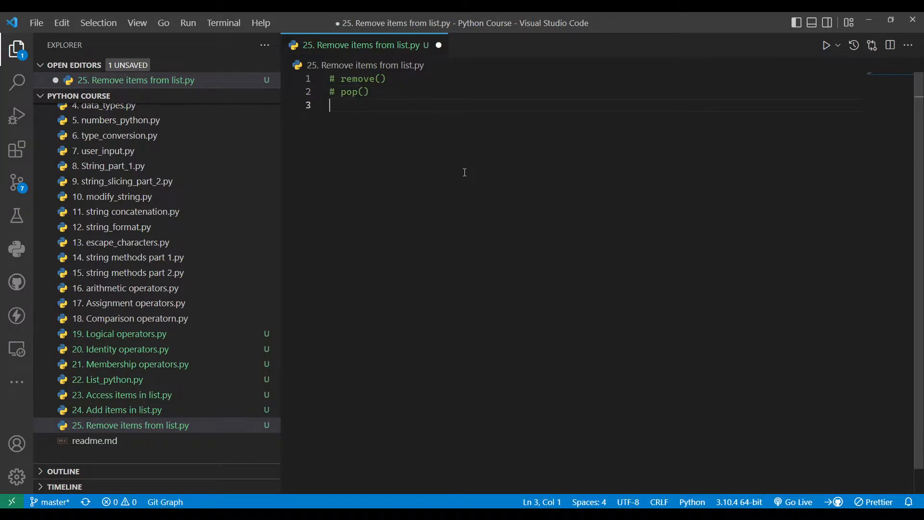
{"action": "type", "text": "#"}
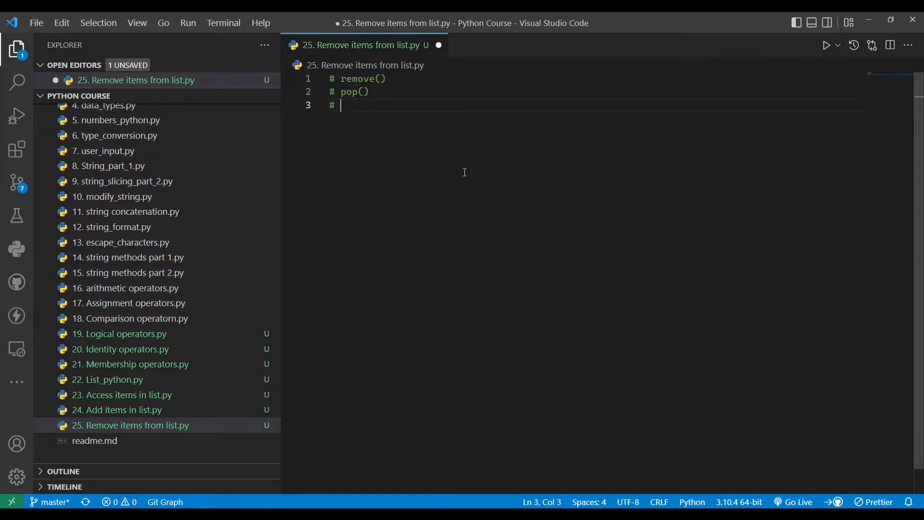
{"action": "type", "text": "del()"}
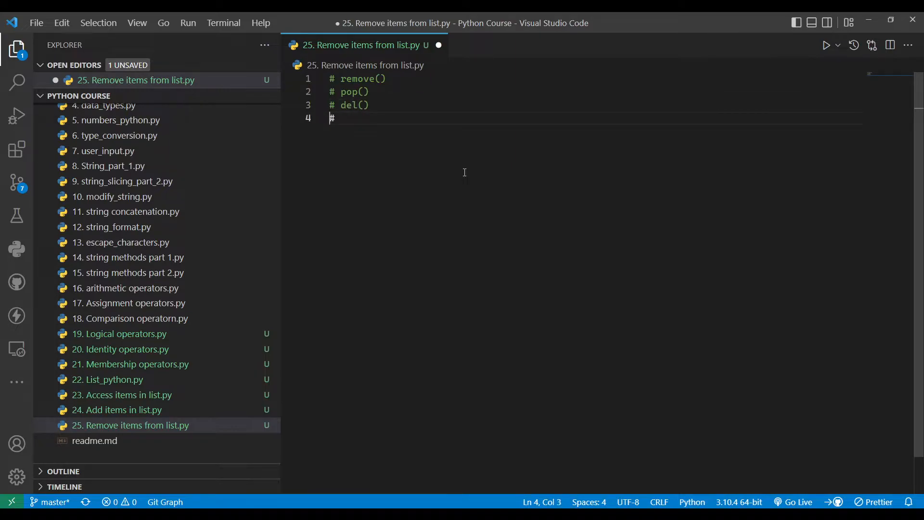
{"action": "type", "text": "clear"}
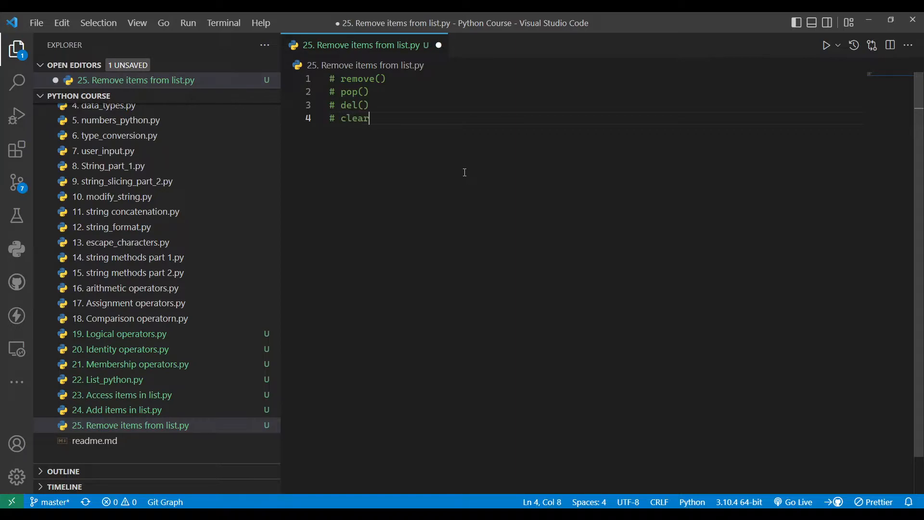
{"action": "type", "text": "()"}
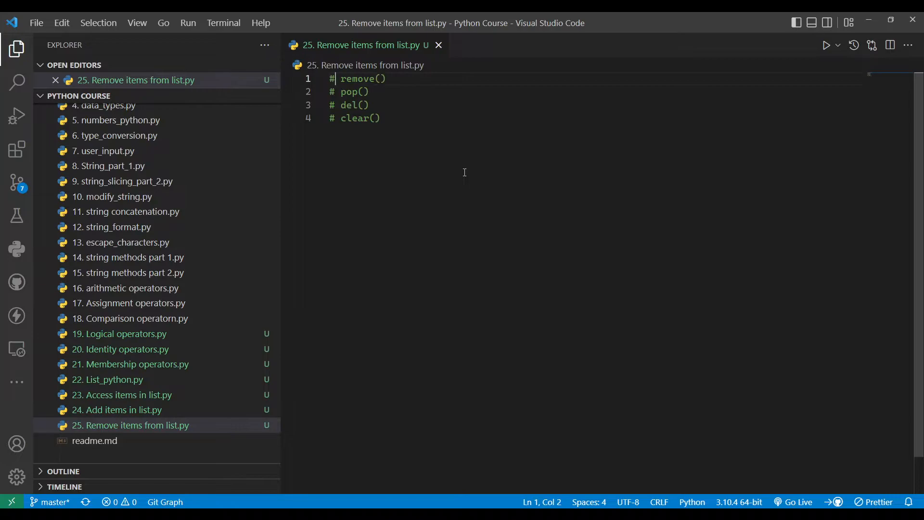
{"action": "key", "text": "Enter"}
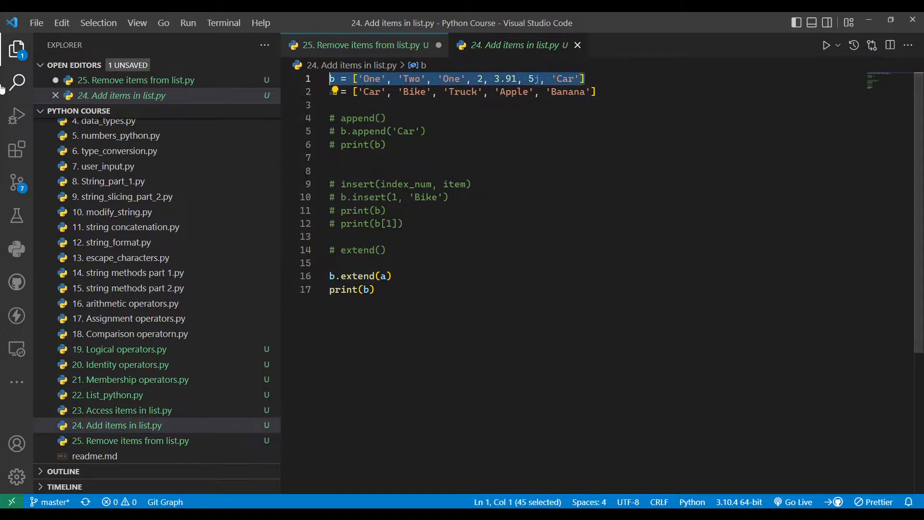
Put the copied list b at the top of the Remove items file and run it.
{"action": "left_click", "coordinate": [364, 44]}
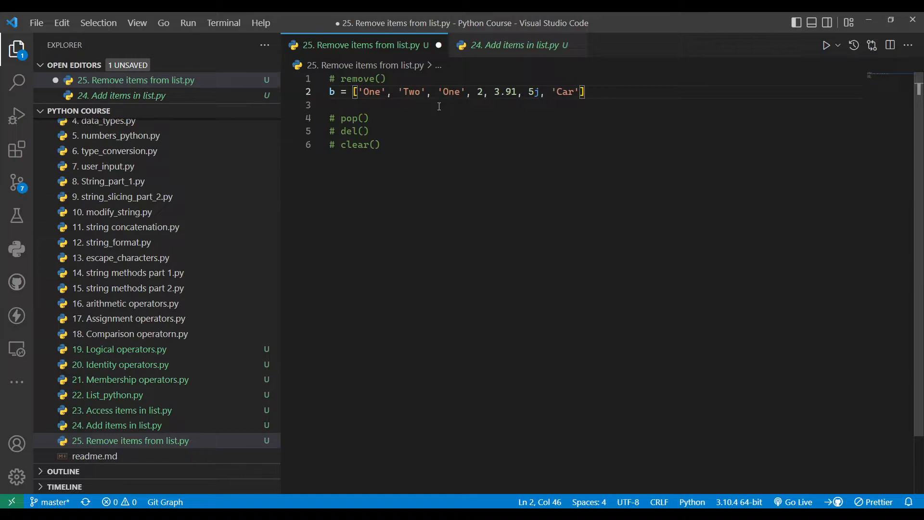
{"action": "left_click", "coordinate": [331, 92]}
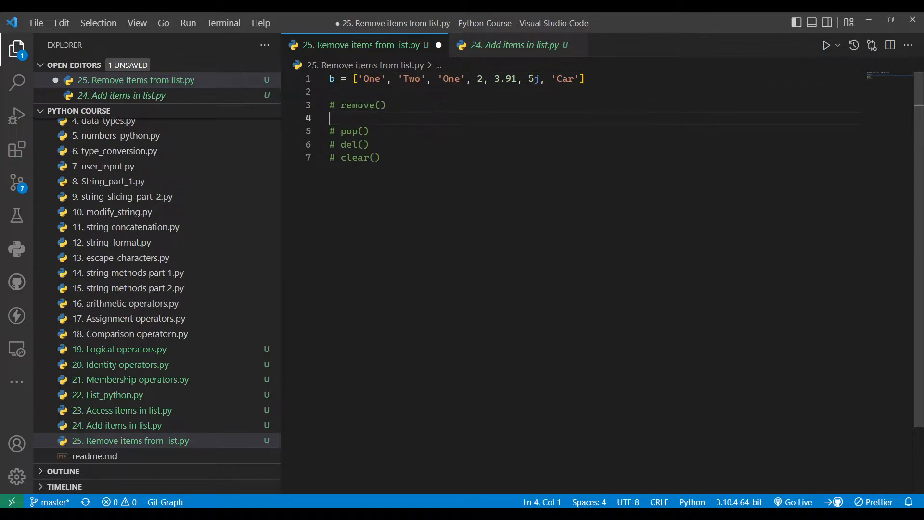
{"action": "left_click", "coordinate": [826, 45]}
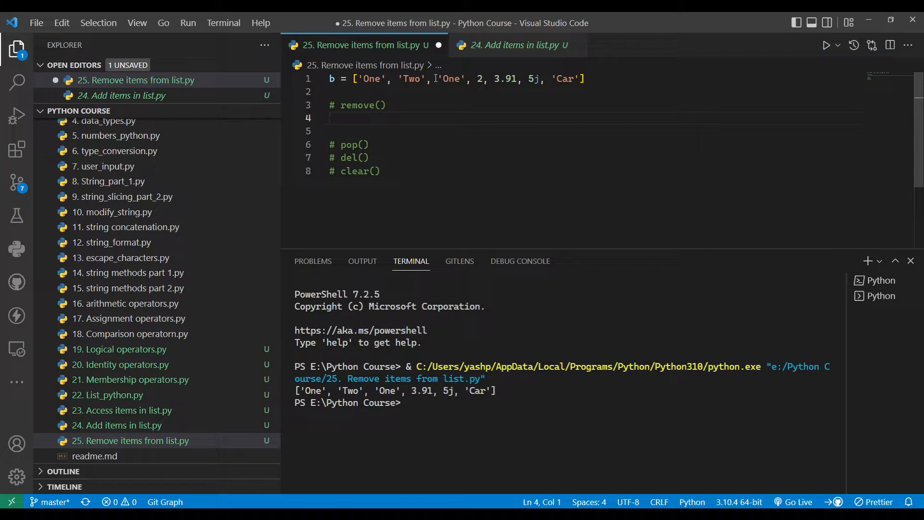
Add b.remove('One') under the remove() heading, followed by print(b).
{"action": "double_click", "coordinate": [451, 78]}
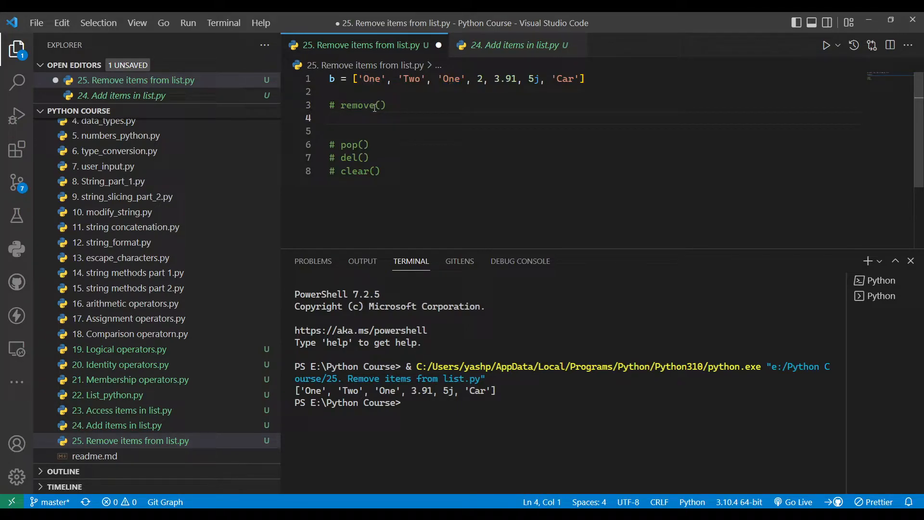
{"action": "type", "text": "b.re"}
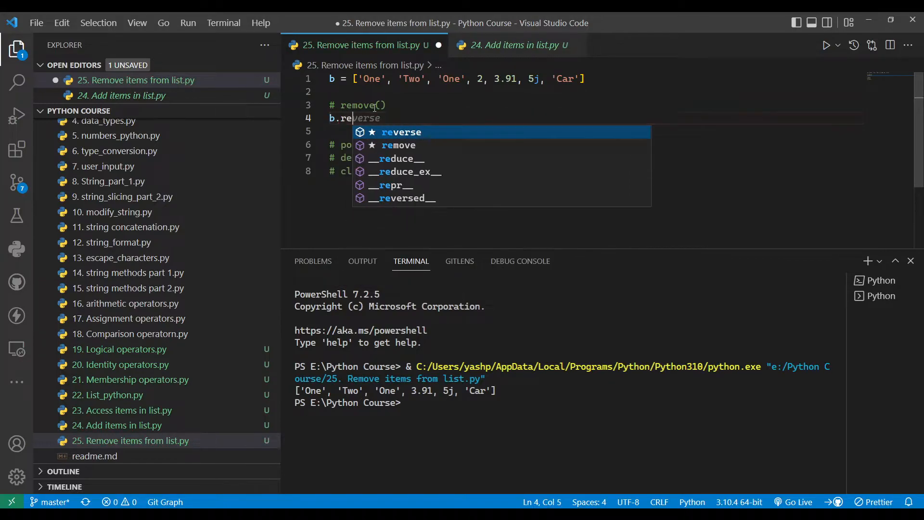
{"action": "key", "text": "Escape"}
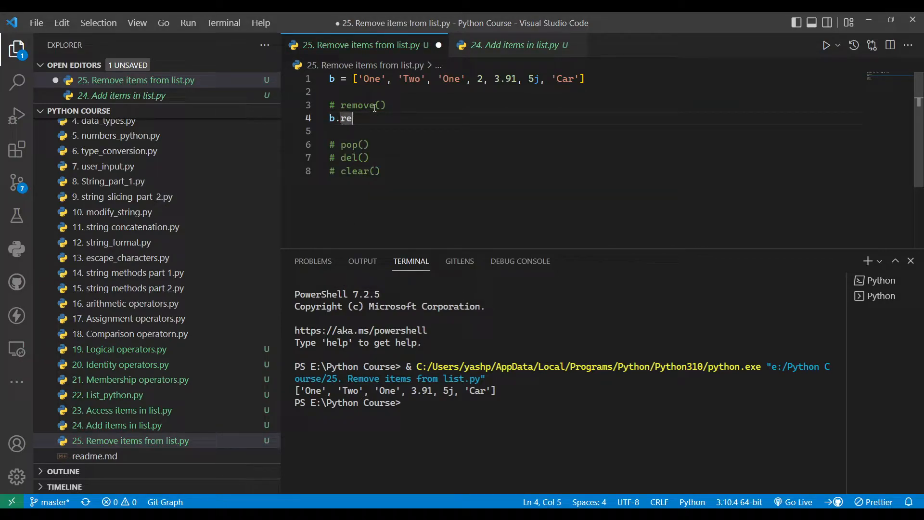
{"action": "type", "text": "move()"}
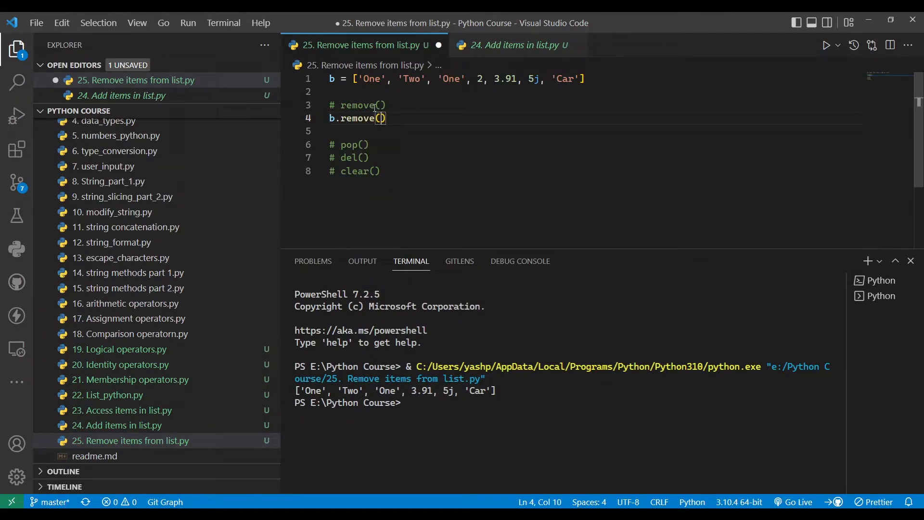
{"action": "left_click", "coordinate": [439, 79]}
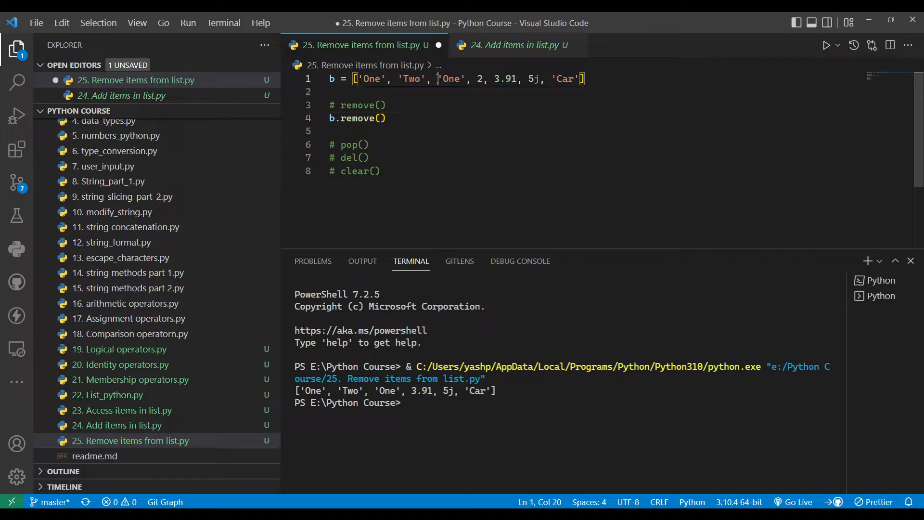
{"action": "type", "text": "'One'"}
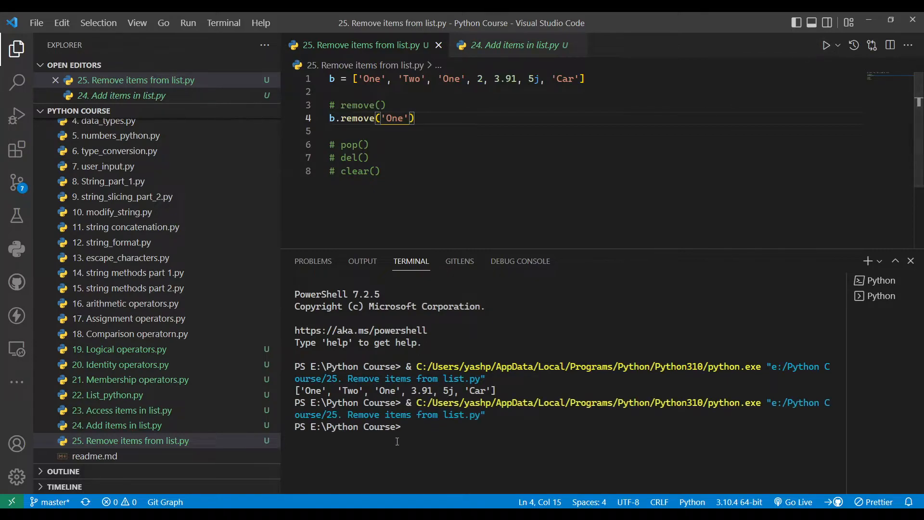
{"action": "mouse_move", "coordinate": [394, 294]}
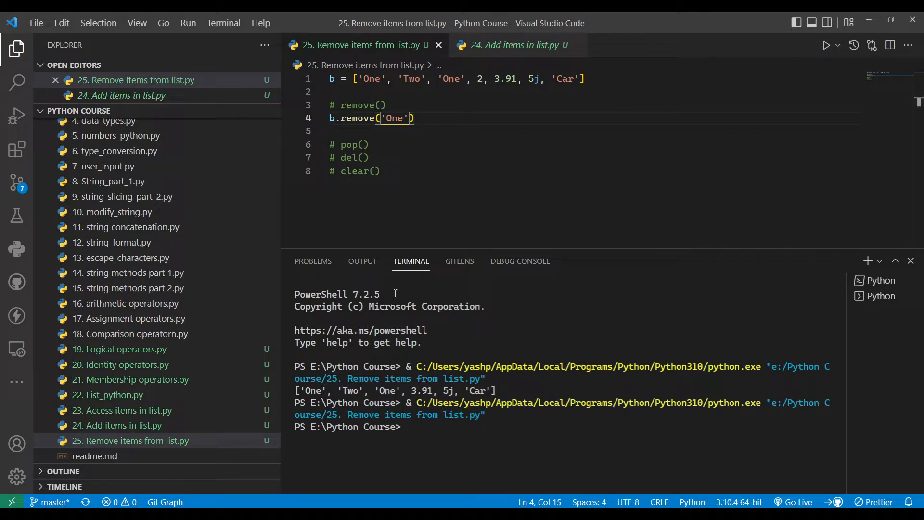
{"action": "type", "text": "ptin"}
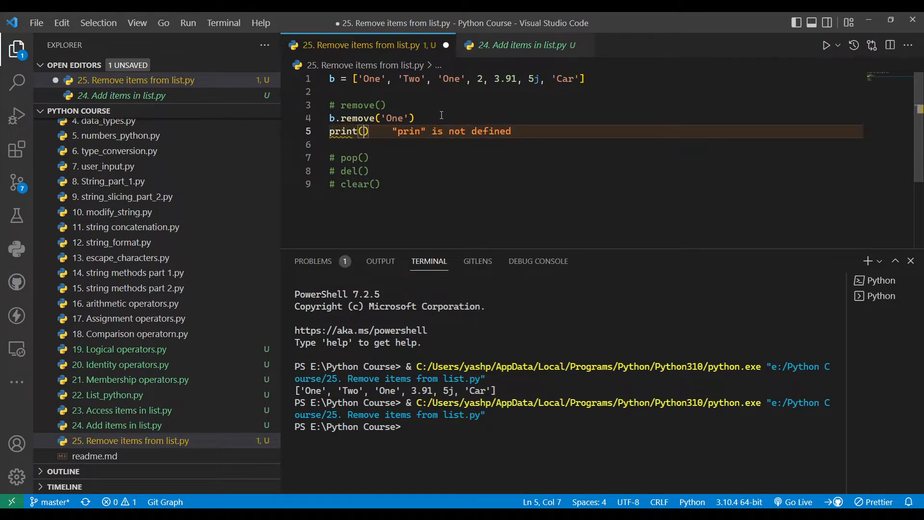
{"action": "type", "text": "b"}
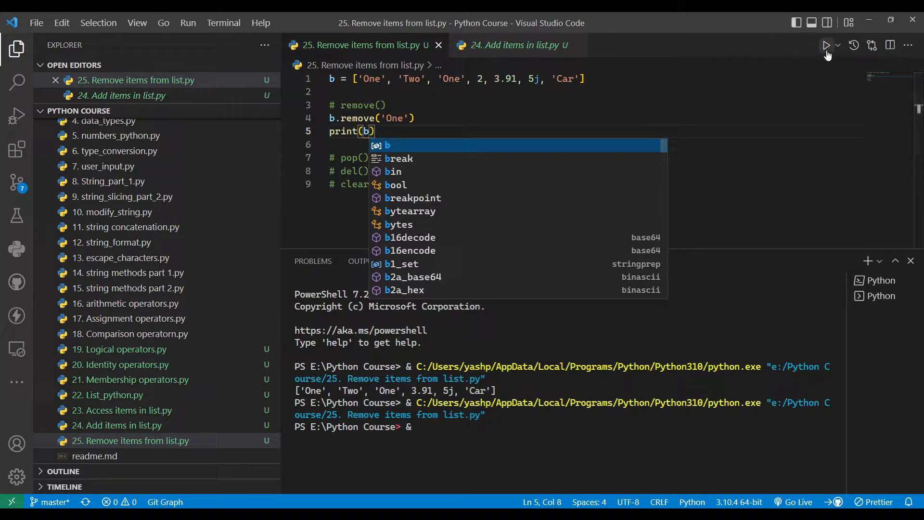
Run the file to print list b with 'One' removed.
{"action": "left_click", "coordinate": [826, 45]}
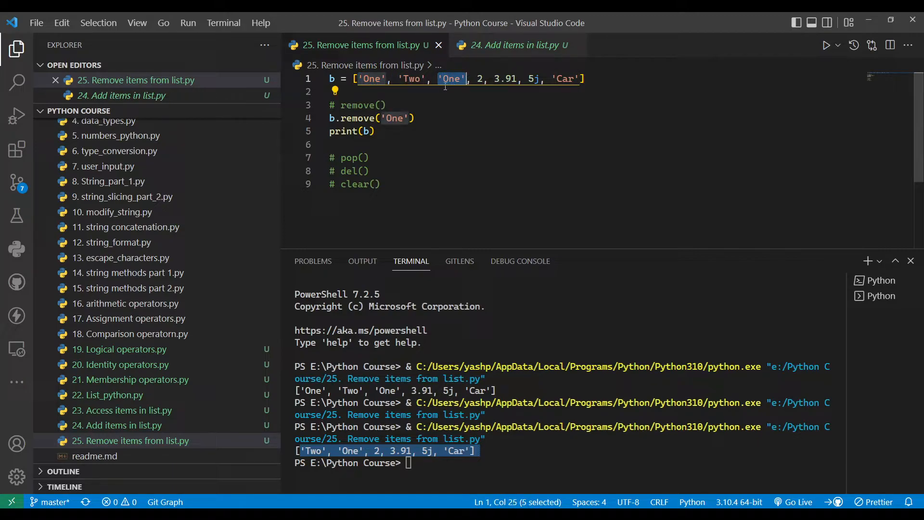
{"action": "left_click", "coordinate": [366, 131]}
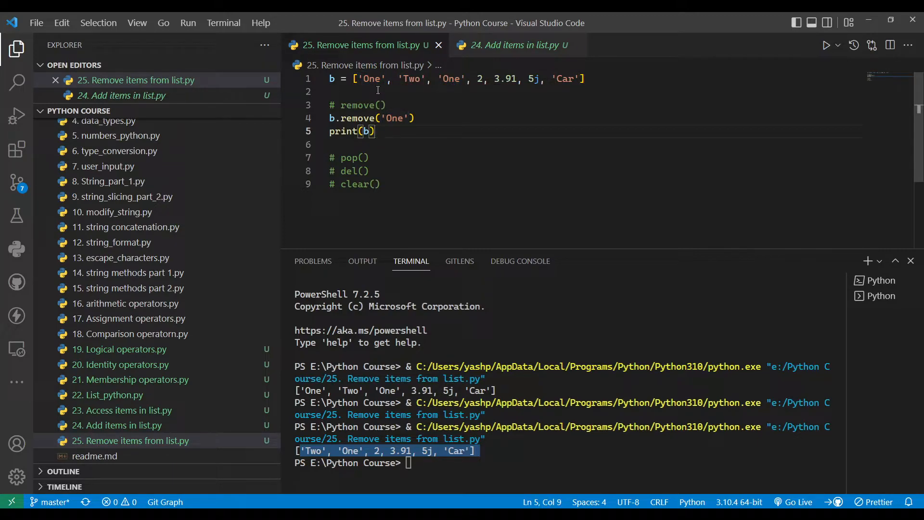
{"action": "left_click", "coordinate": [362, 79]}
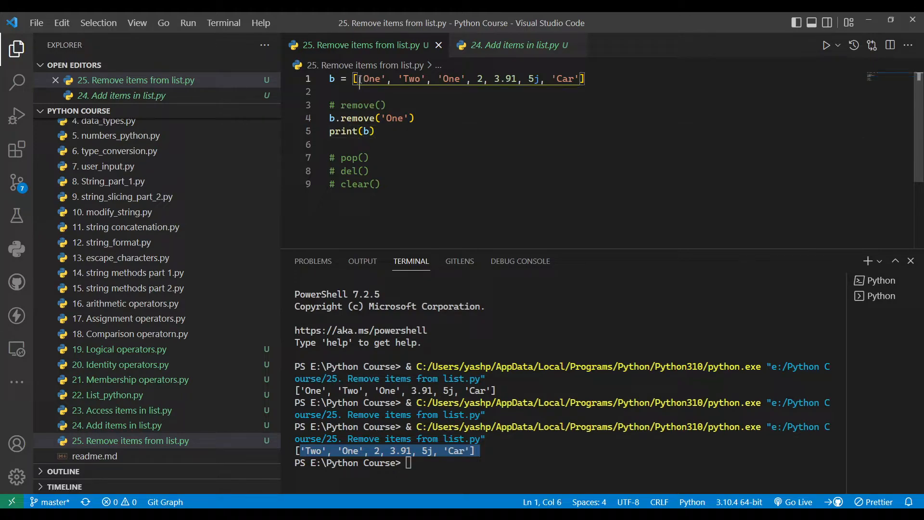
{"action": "double_click", "coordinate": [370, 78]}
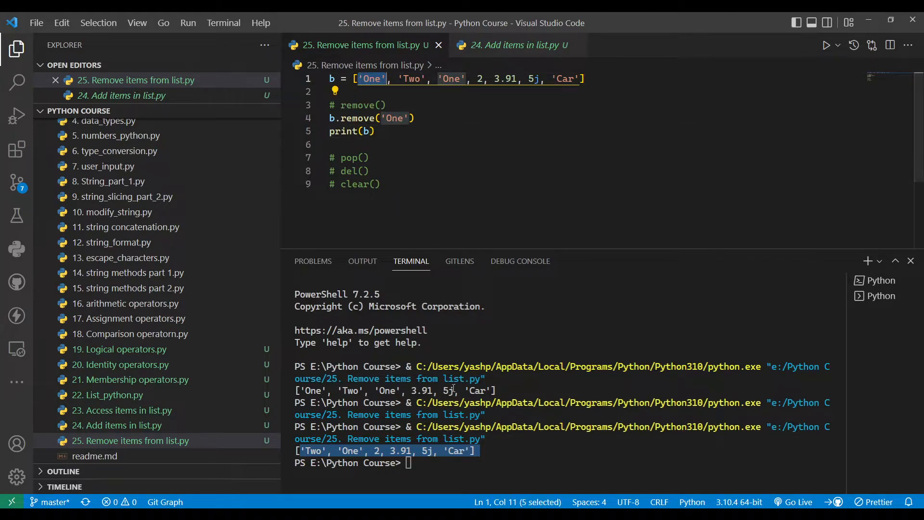
Change the removed item to 'Two' and comment out the remove example lines.
{"action": "left_click", "coordinate": [421, 94]}
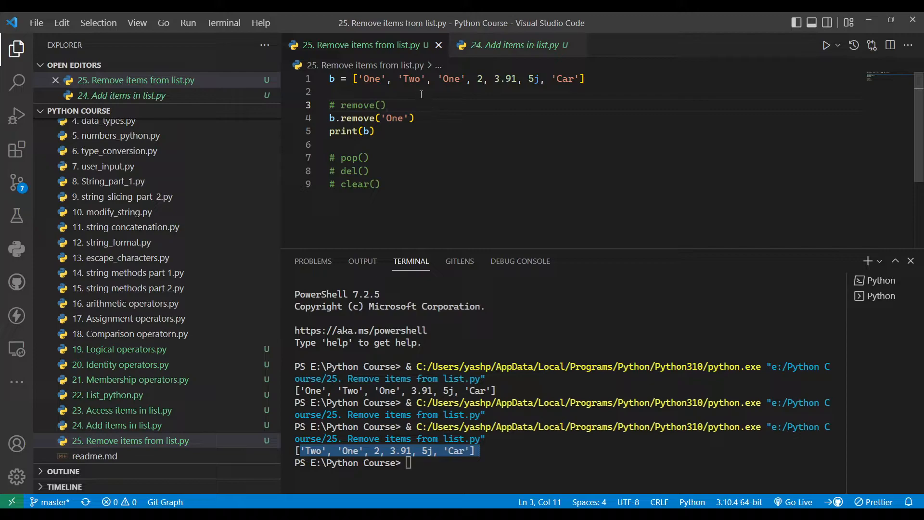
{"action": "double_click", "coordinate": [393, 118]}
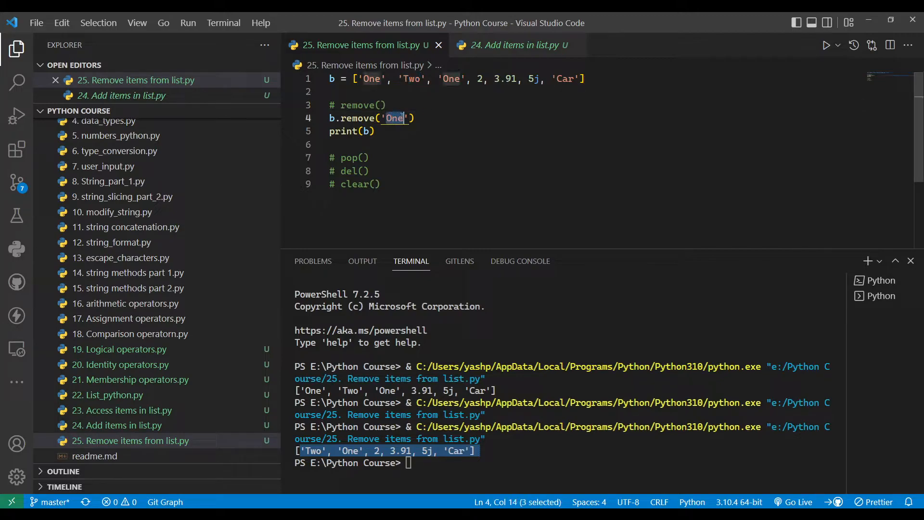
{"action": "type", "text": "Two"}
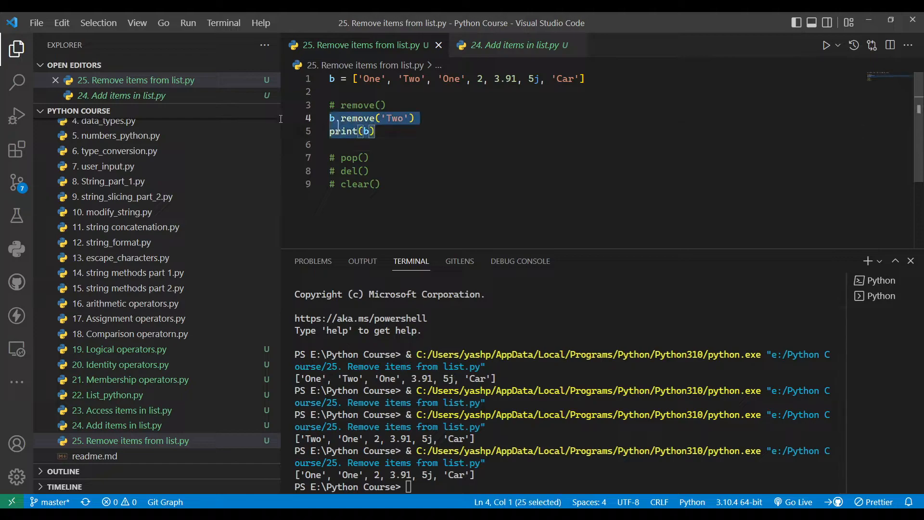
{"action": "key", "text": "Ctrl+/"}
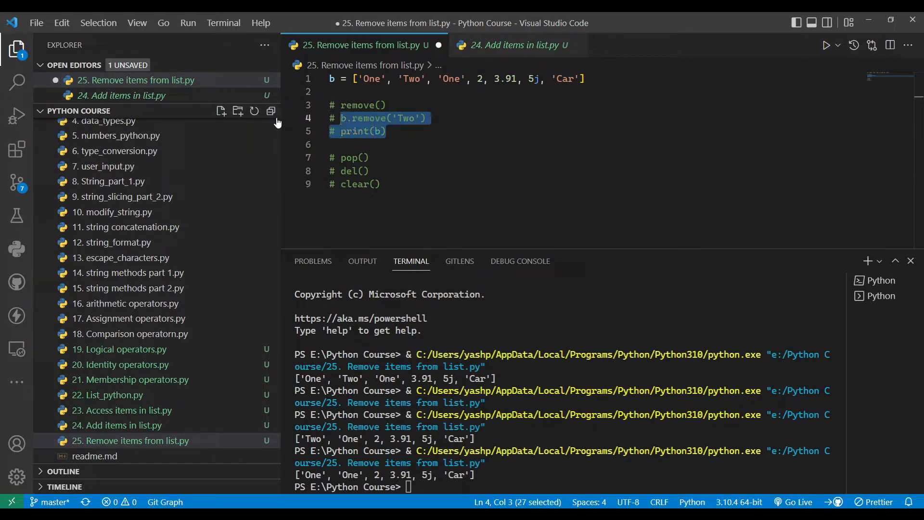
Add b.pop(2) under the pop() heading to drop the second 'One'.
{"action": "left_click", "coordinate": [341, 171]}
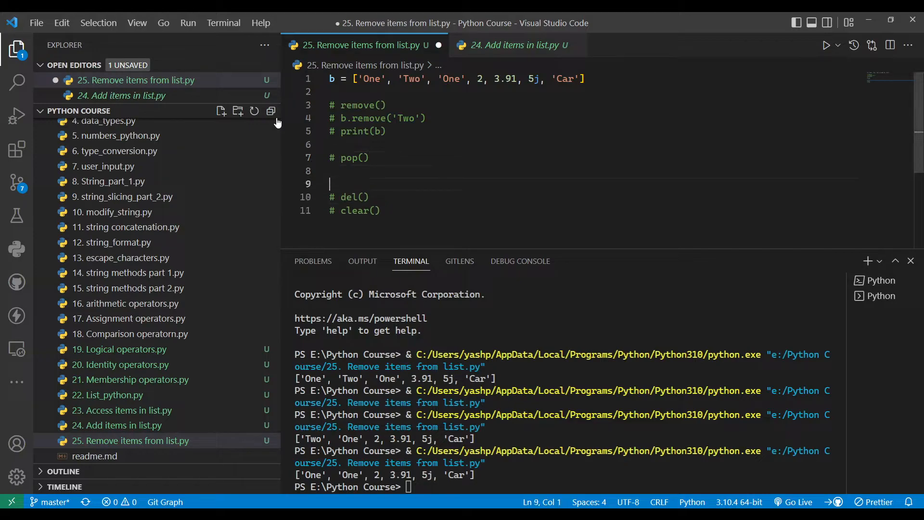
{"action": "type", "text": "b."}
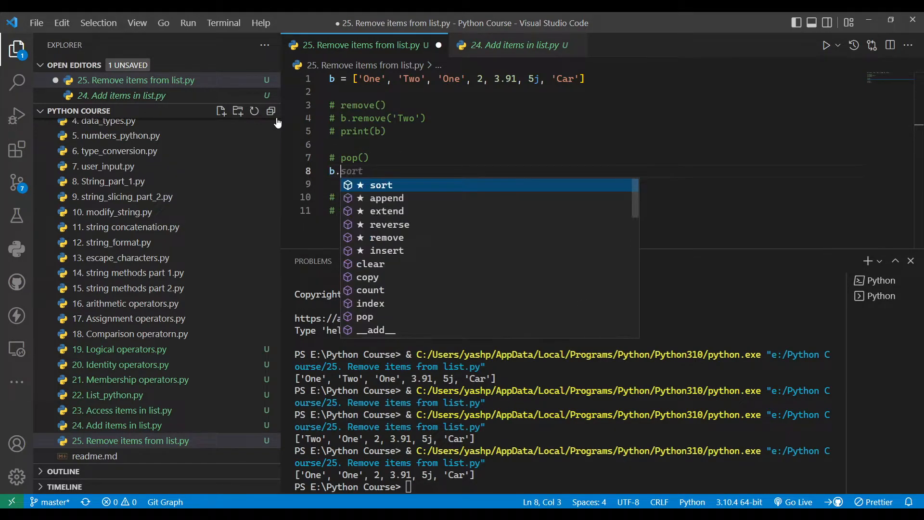
{"action": "type", "text": "pop("}
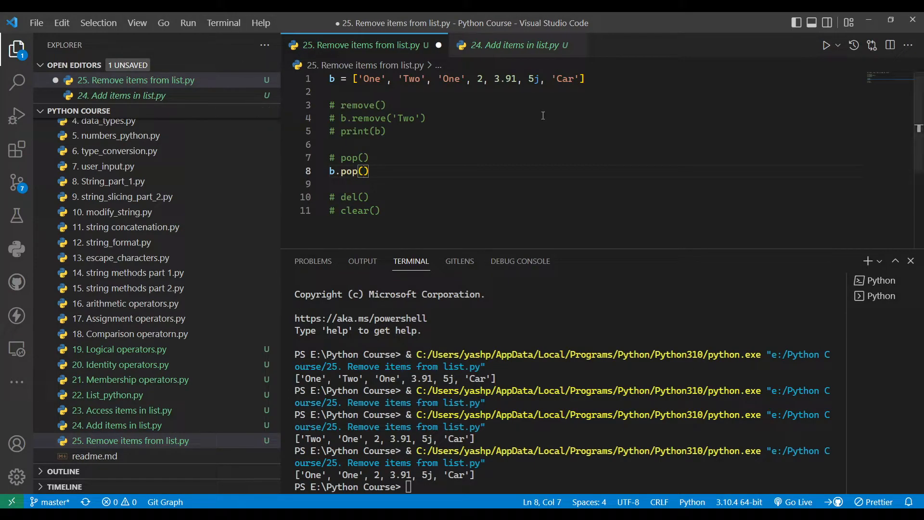
{"action": "double_click", "coordinate": [371, 78]}
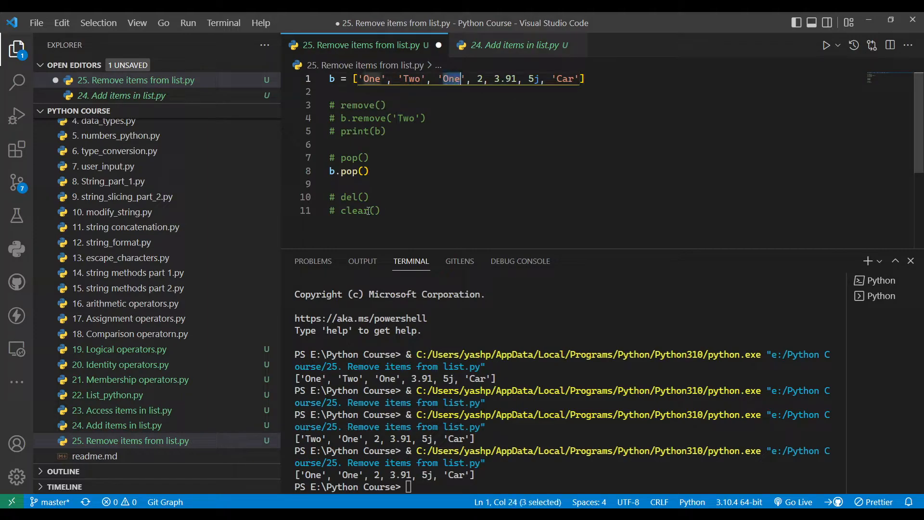
{"action": "type", "text": "2"}
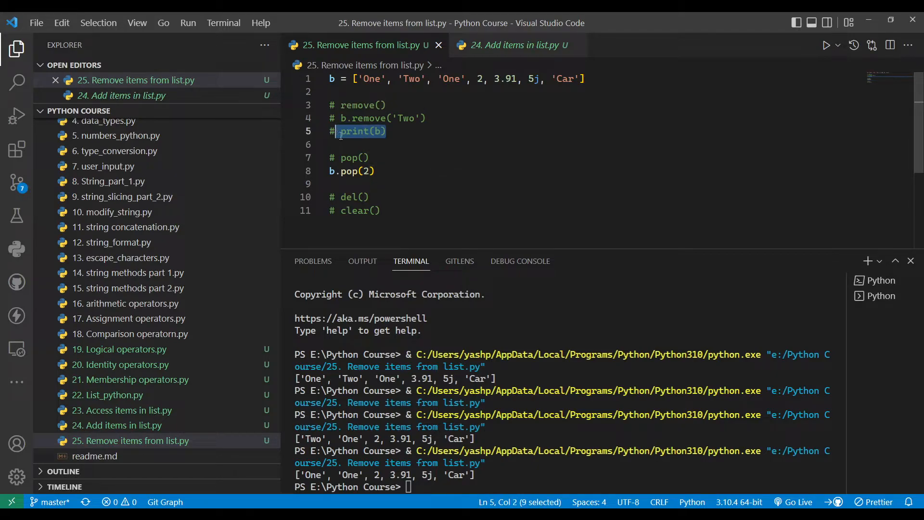
Add print(b) below the pop call and check the result.
{"action": "type", "text": "print(b)"}
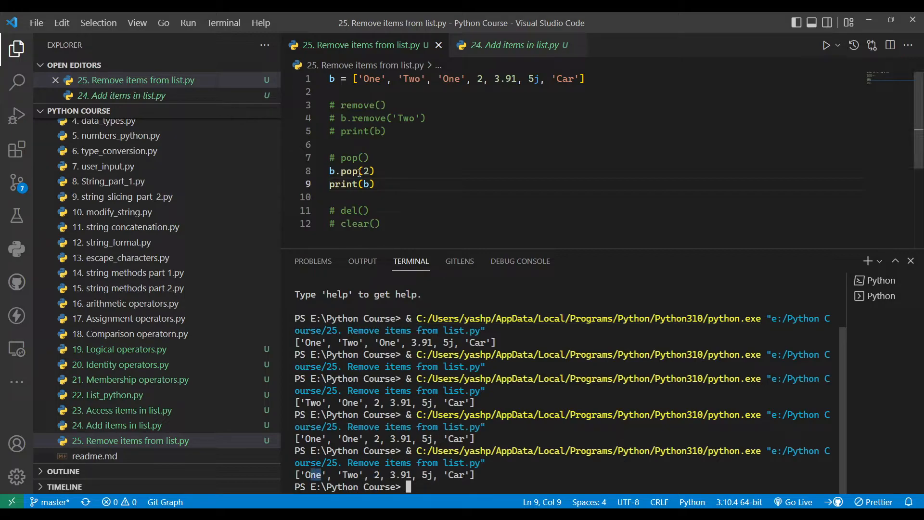
{"action": "double_click", "coordinate": [365, 171]}
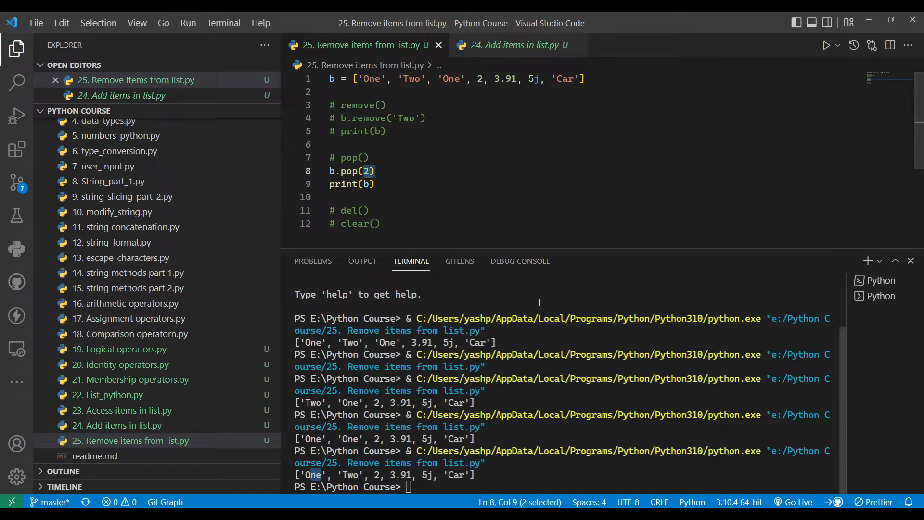
{"action": "left_click", "coordinate": [475, 197]}
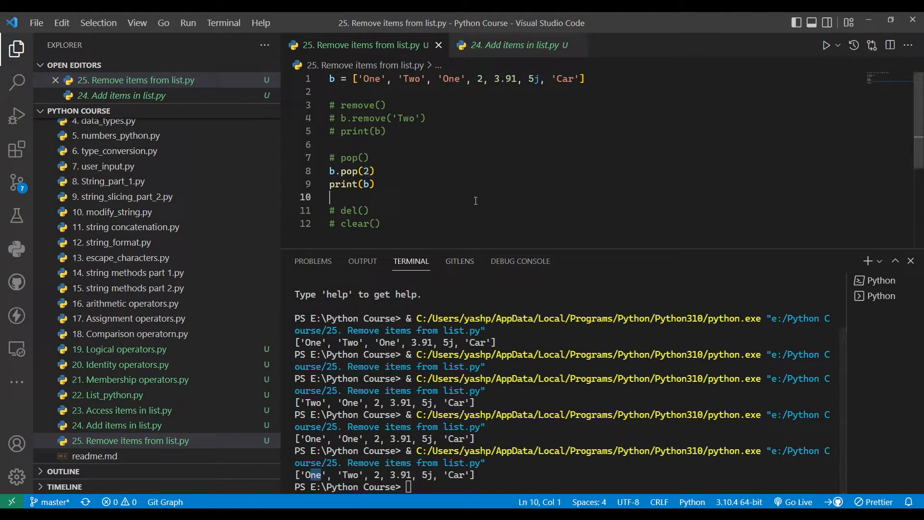
{"action": "left_click", "coordinate": [376, 184]}
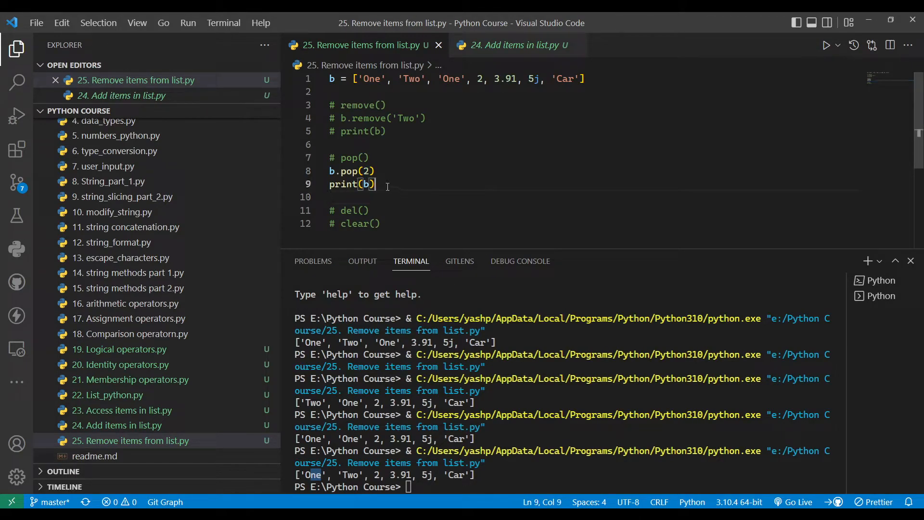
{"action": "scroll", "scroll_direction": "down", "scroll_amount": 3}
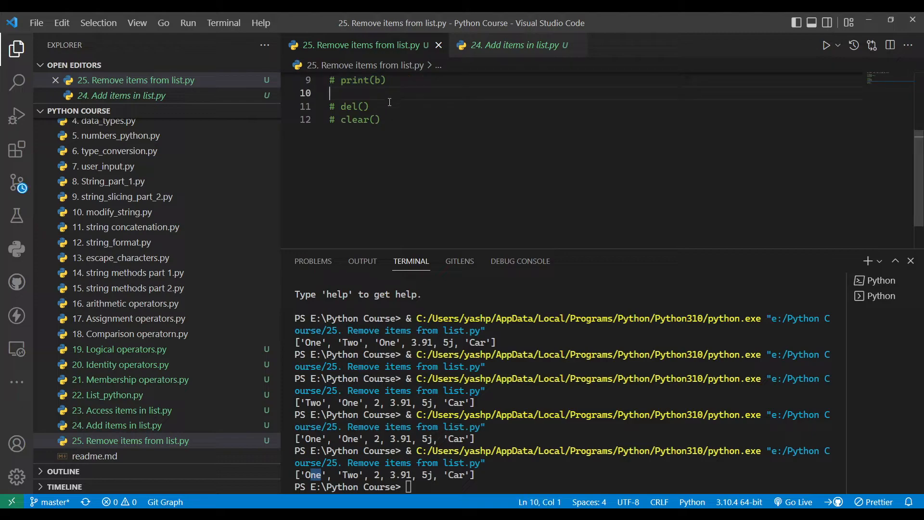
Start del b[] under the del() heading, checking where 5j sits in list b.
{"action": "key", "text": "Enter"}
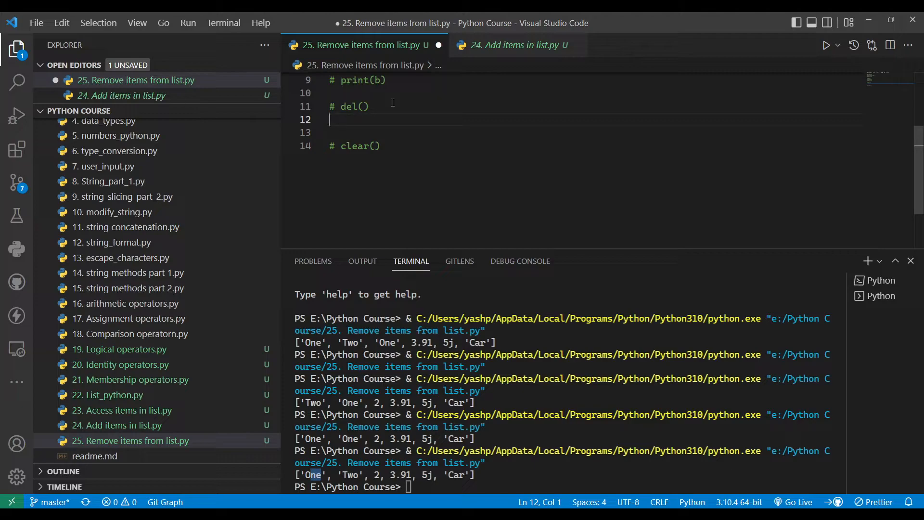
{"action": "scroll", "scroll_direction": "up", "scroll_amount": 3}
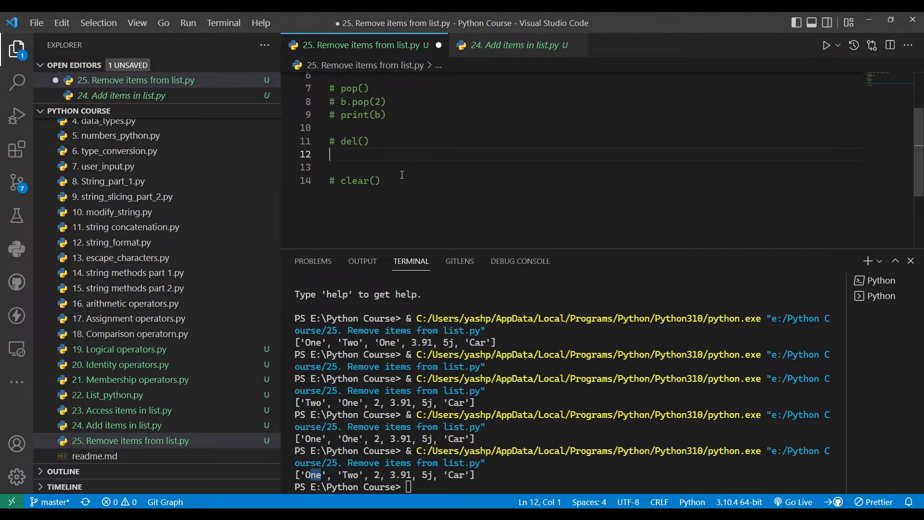
{"action": "type", "text": "del"}
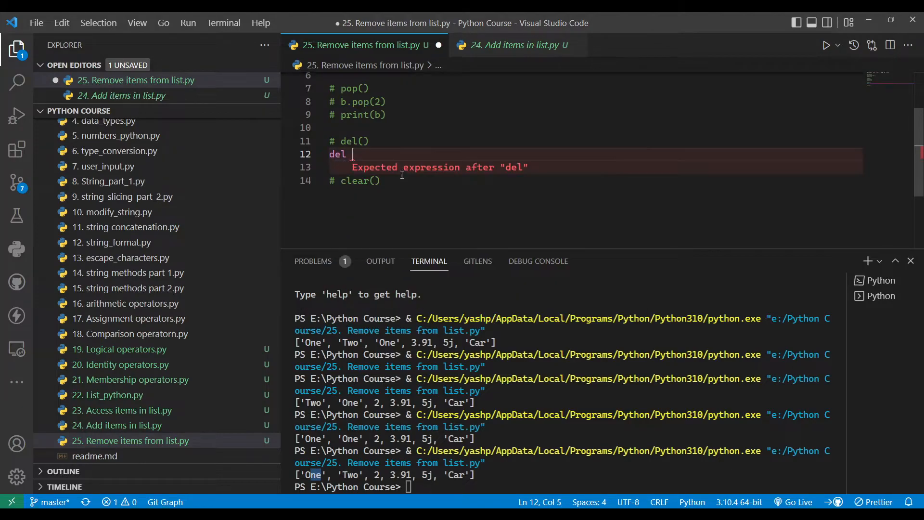
{"action": "type", "text": "b"}
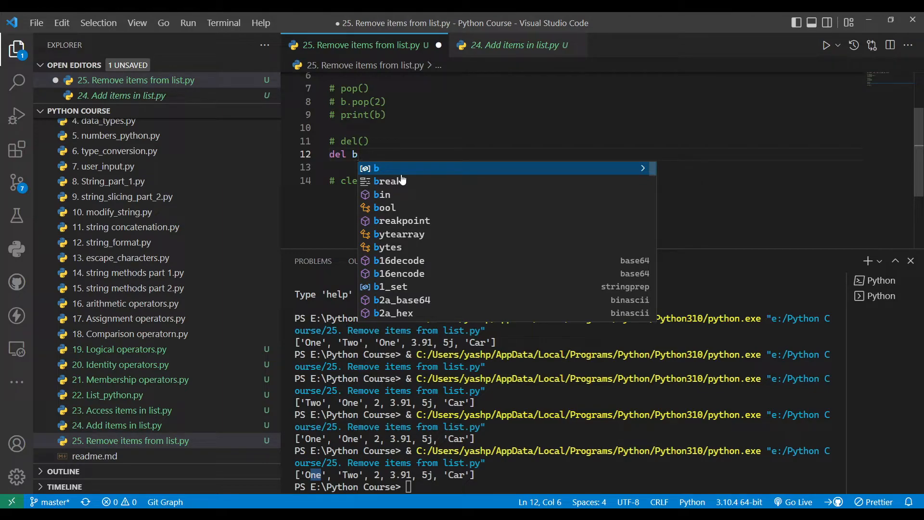
{"action": "type", "text": "[]"}
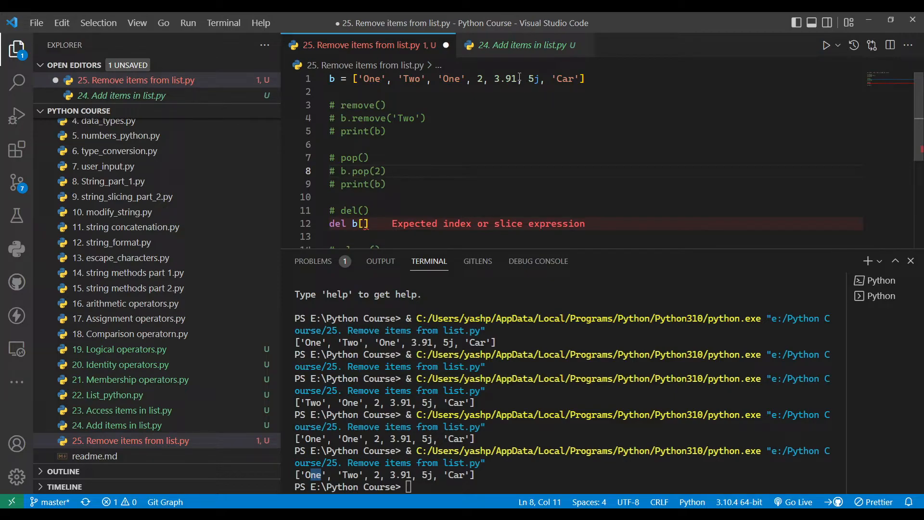
{"action": "double_click", "coordinate": [533, 78]}
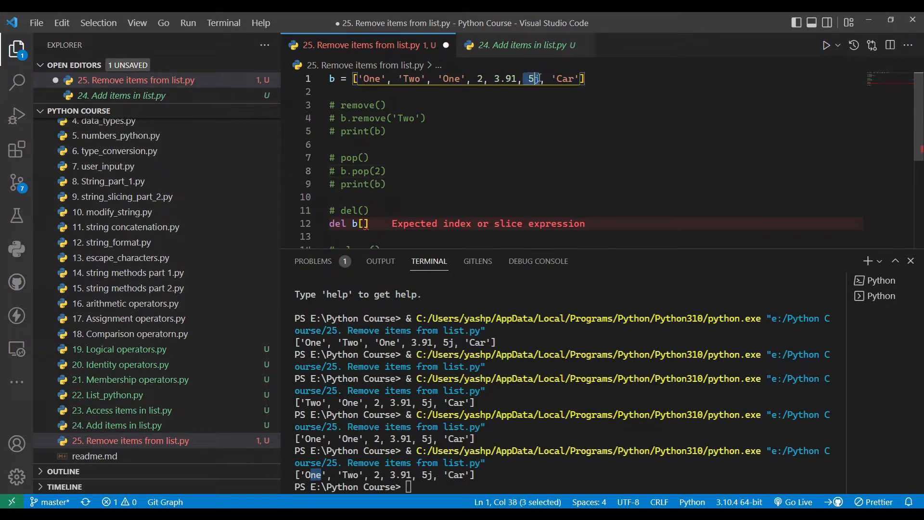
{"action": "left_click", "coordinate": [410, 79]}
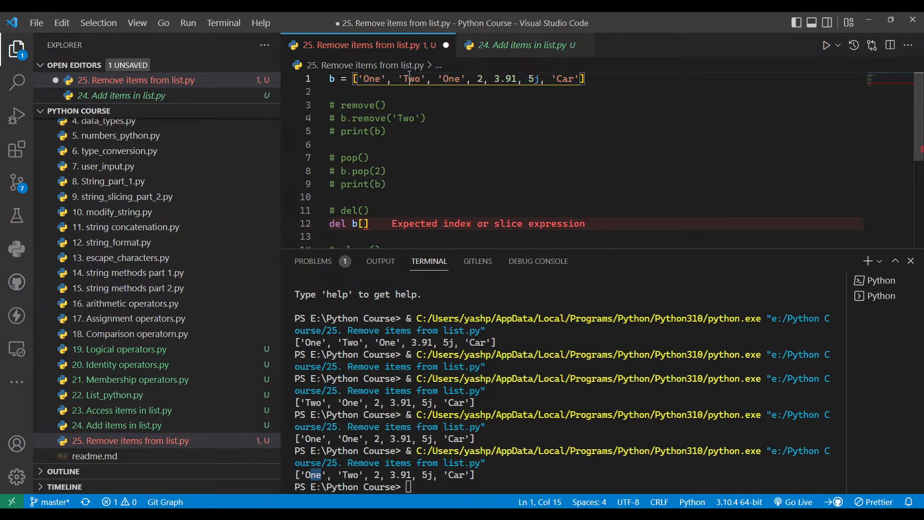
{"action": "left_click", "coordinate": [483, 79]}
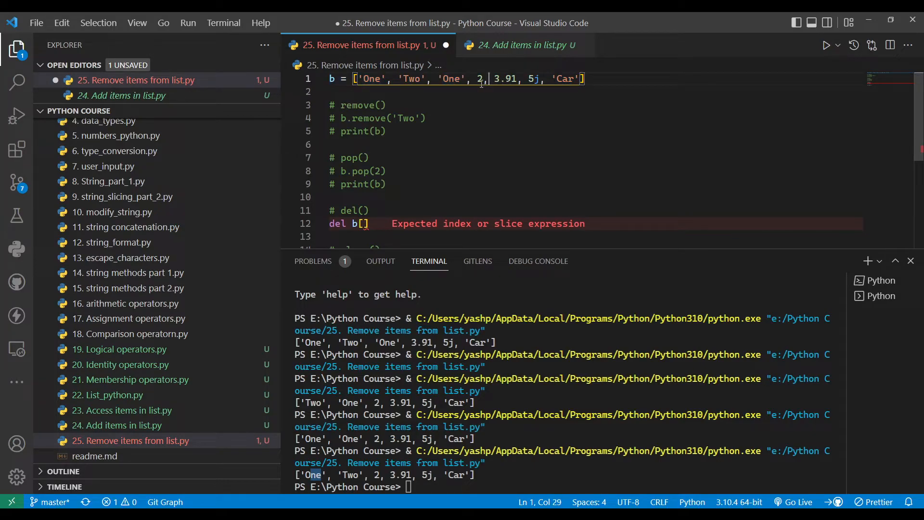
Fill in index 5 for del b[5] and add print(b) below it.
{"action": "scroll", "scroll_direction": "down", "scroll_amount": 3}
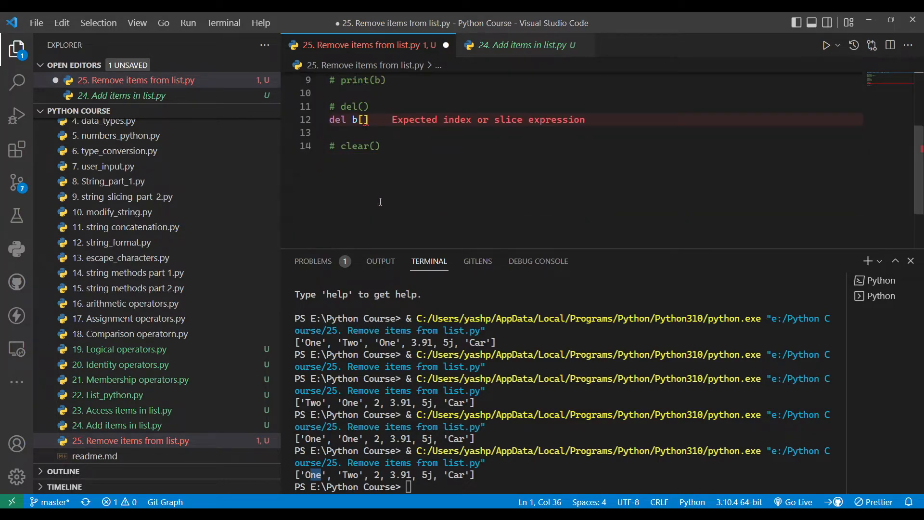
{"action": "left_click", "coordinate": [362, 120]}
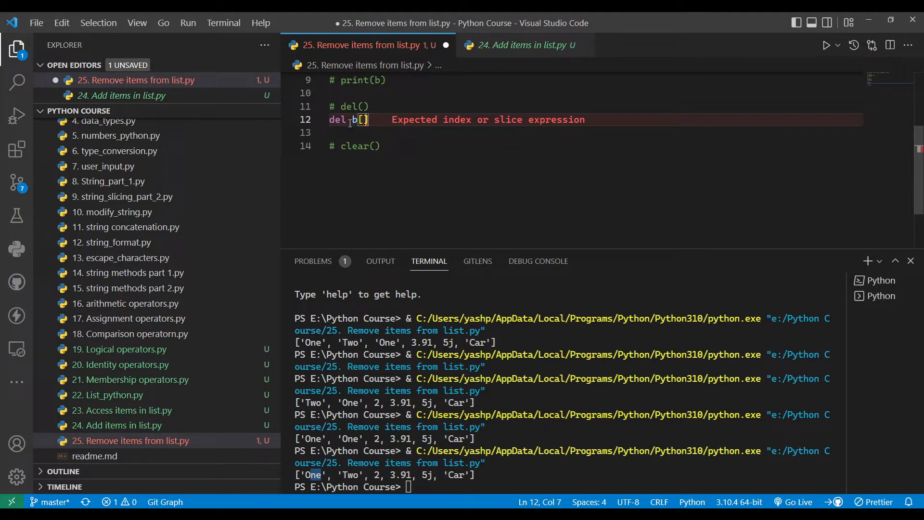
{"action": "type", "text": "5"}
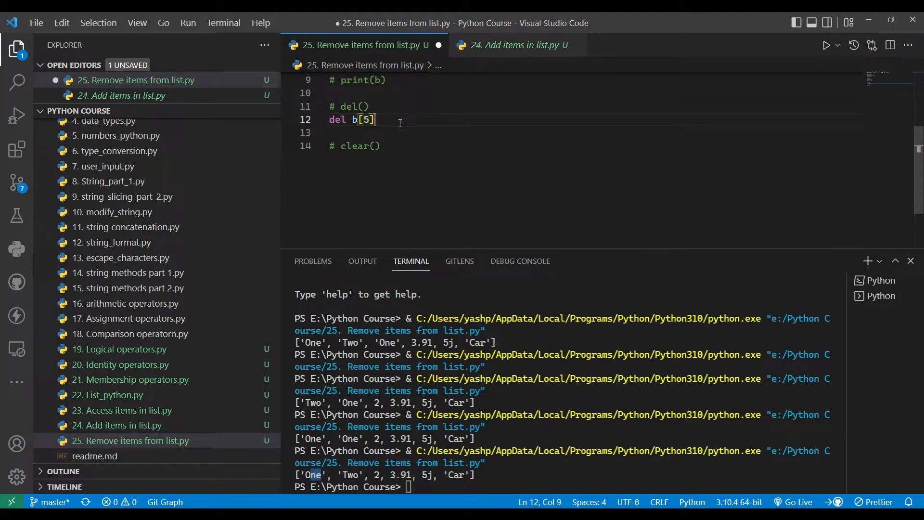
{"action": "type", "text": "pin"}
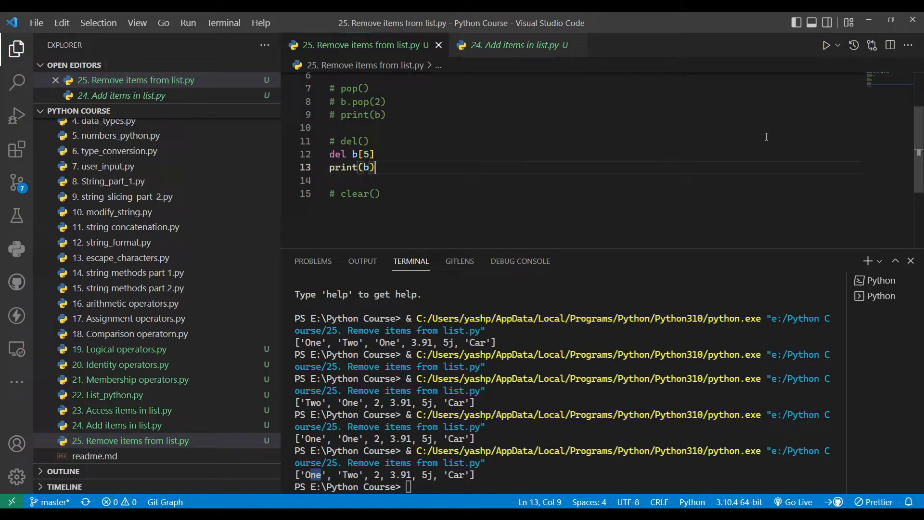
{"action": "scroll", "scroll_direction": "down", "scroll_amount": 3}
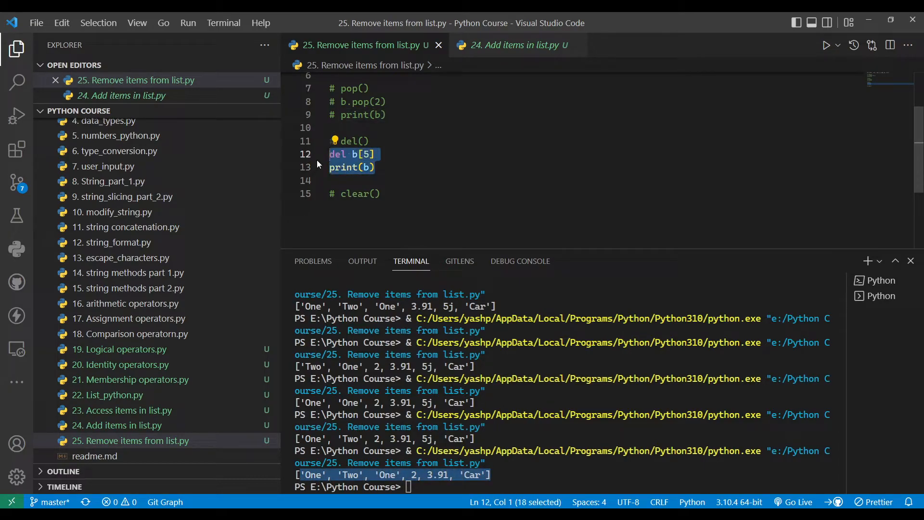
Comment out the del lines and write b.clear() and print(b) under # clear().
{"action": "key", "text": "ctrl+/"}
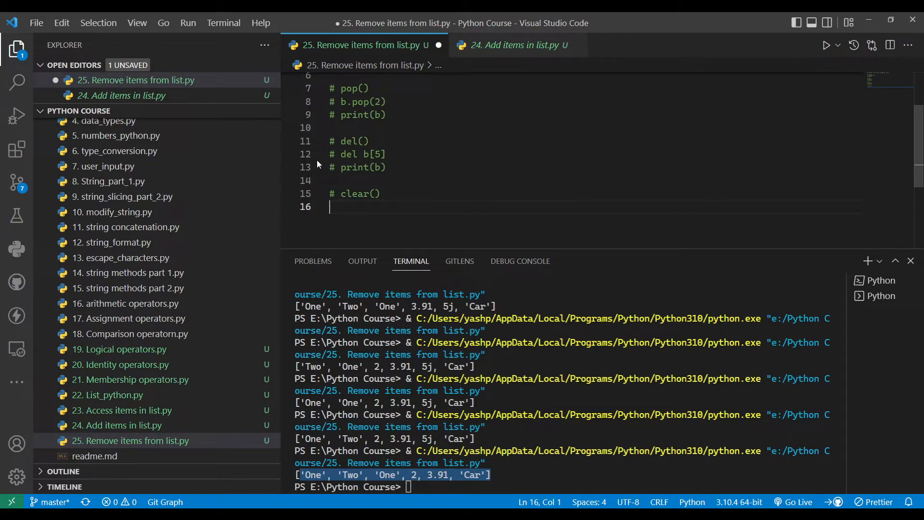
{"action": "type", "text": "b.clear"}
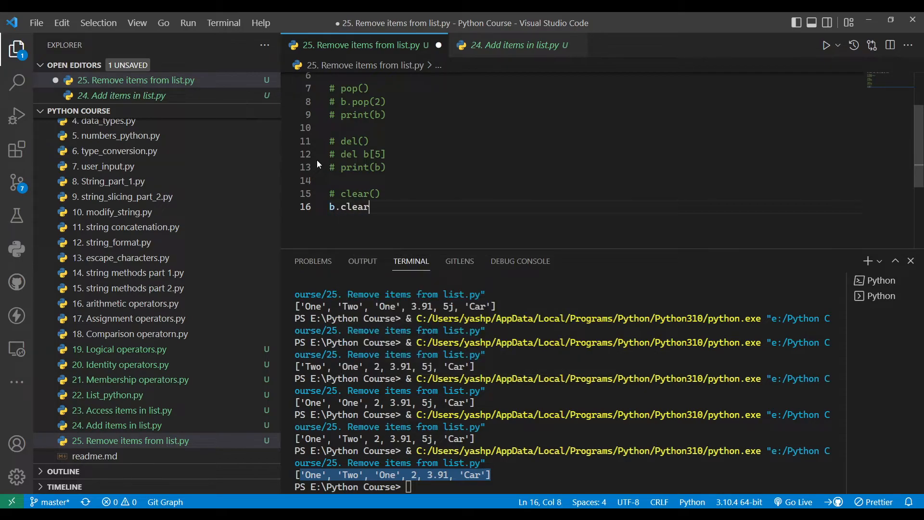
{"action": "type", "text": "()"}
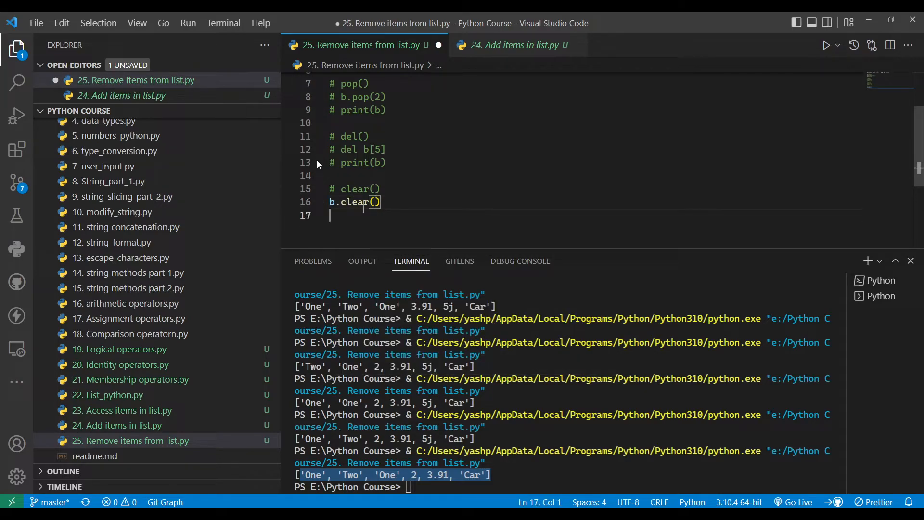
{"action": "type", "text": "print()"}
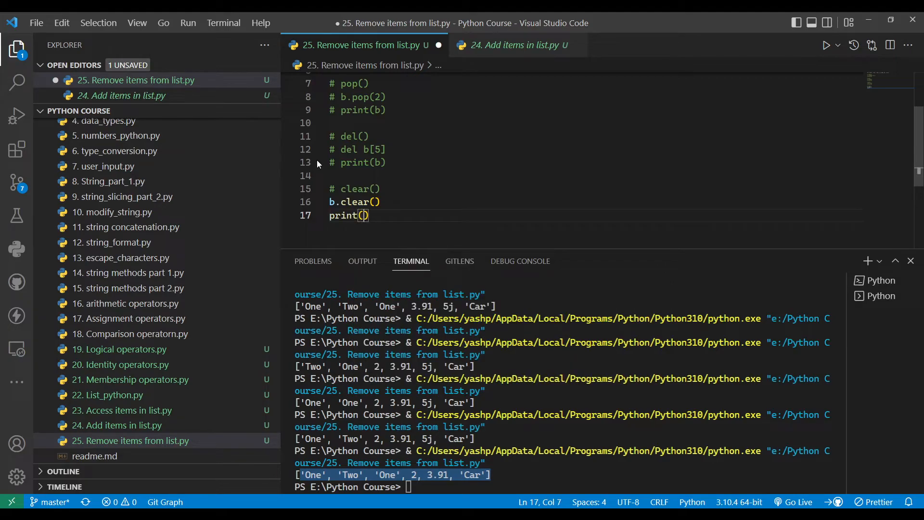
{"action": "type", "text": "b"}
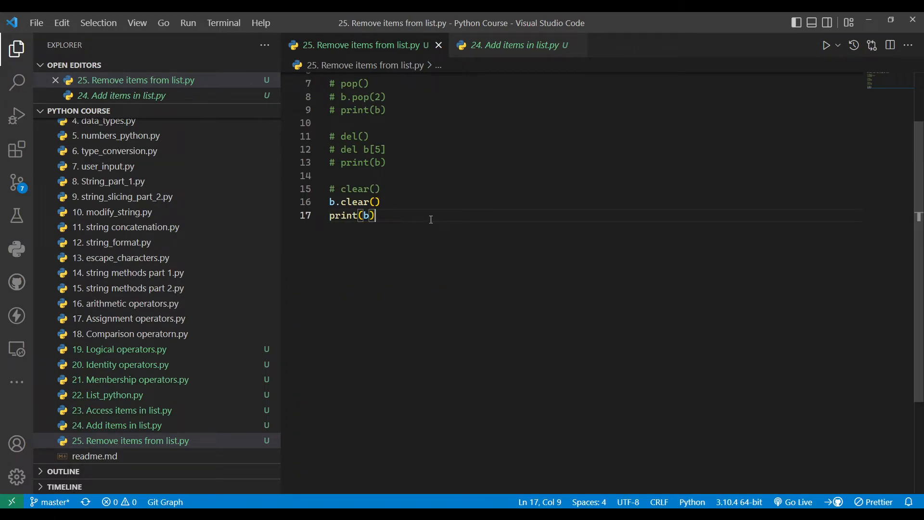
Select all the code in the file, then clear the selection.
{"action": "key", "text": "ctrl+a"}
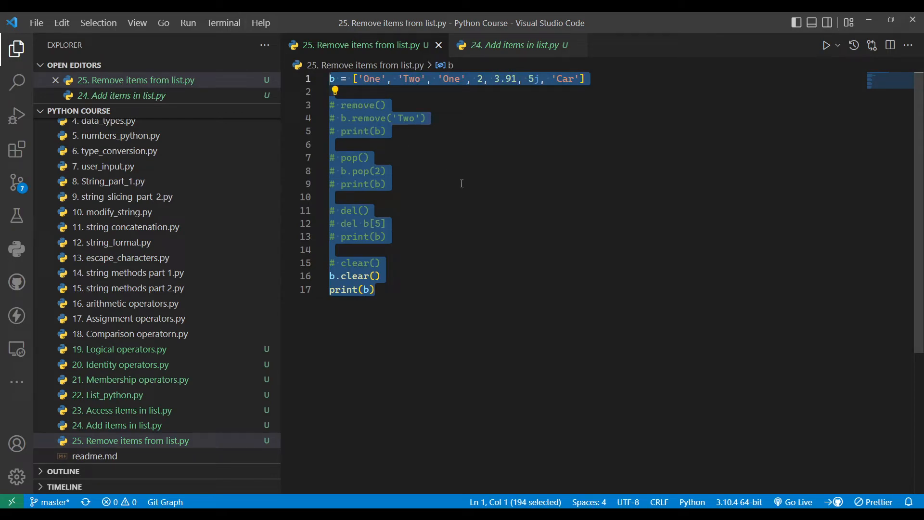
{"action": "left_click", "coordinate": [333, 250]}
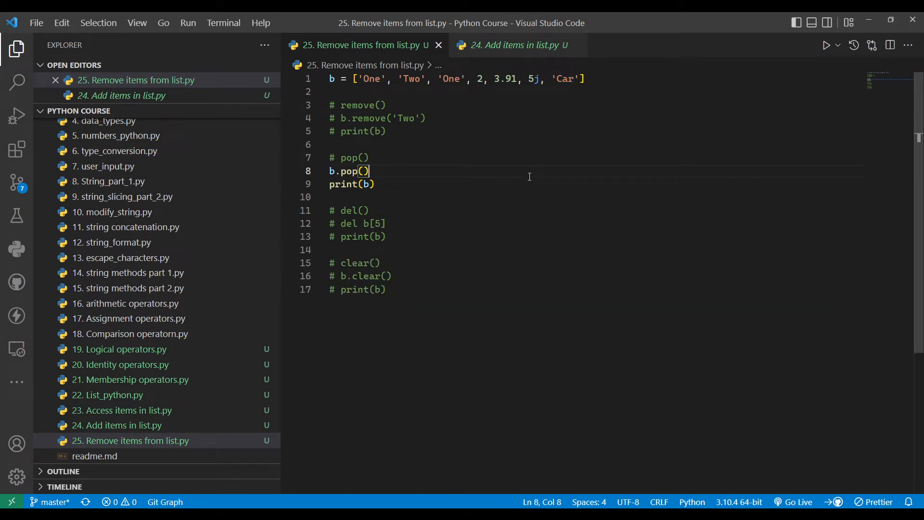
{"action": "mouse_move", "coordinate": [719, 402]}
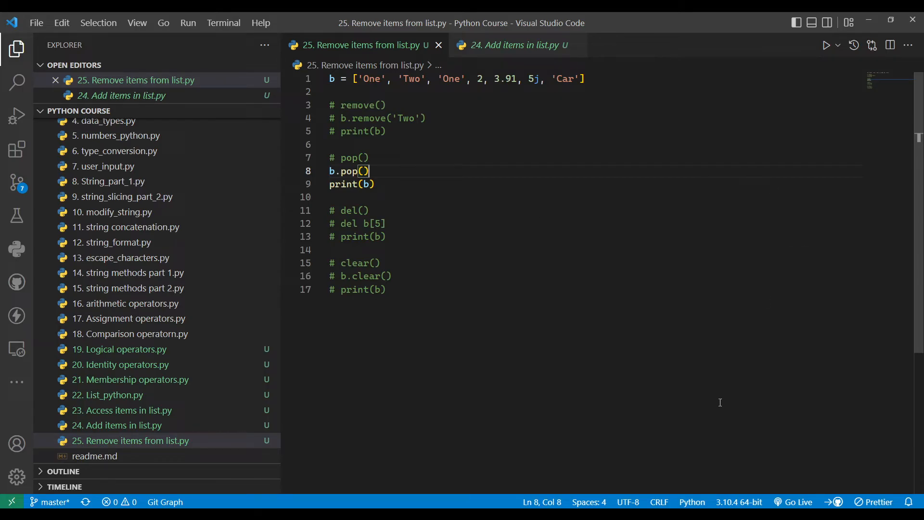